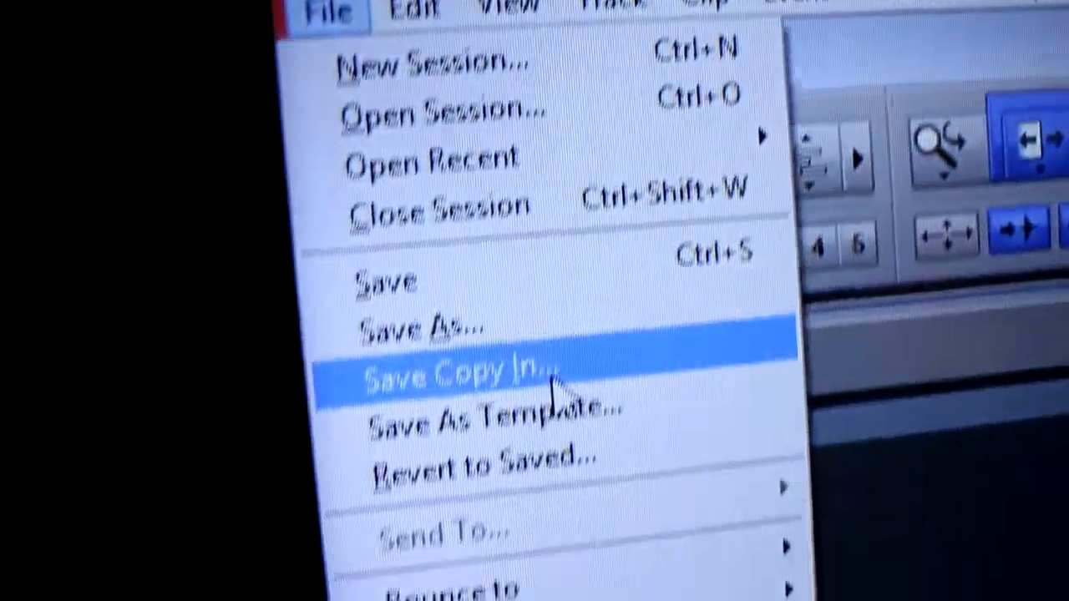
Bring up the Save Session Copy settings showing BWF (.WAV), 44.1 kHz, 24-bit and the Items To Copy choices
{"action": "left_click", "coordinate": [468, 371]}
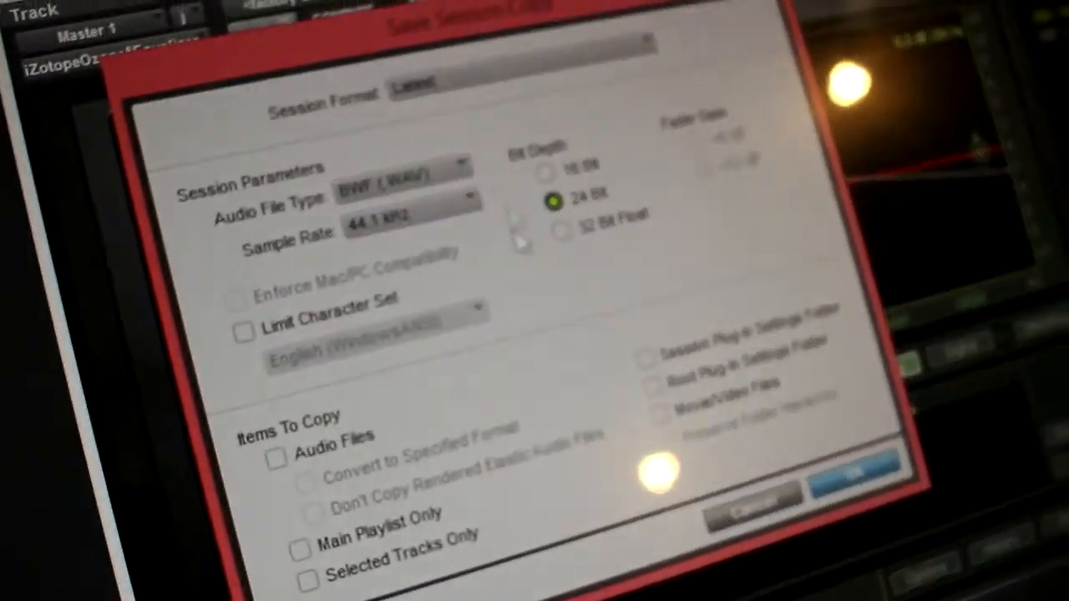